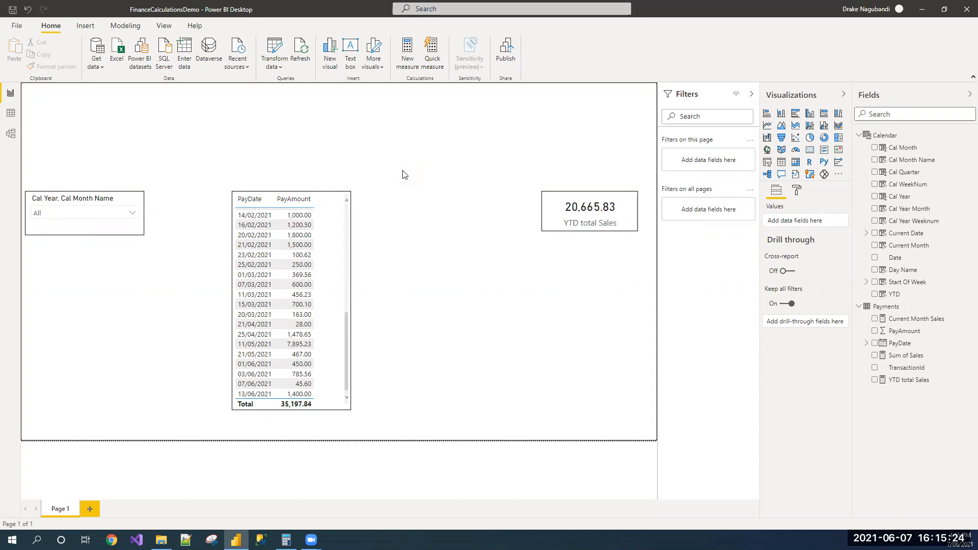
mouse_move(379, 192)
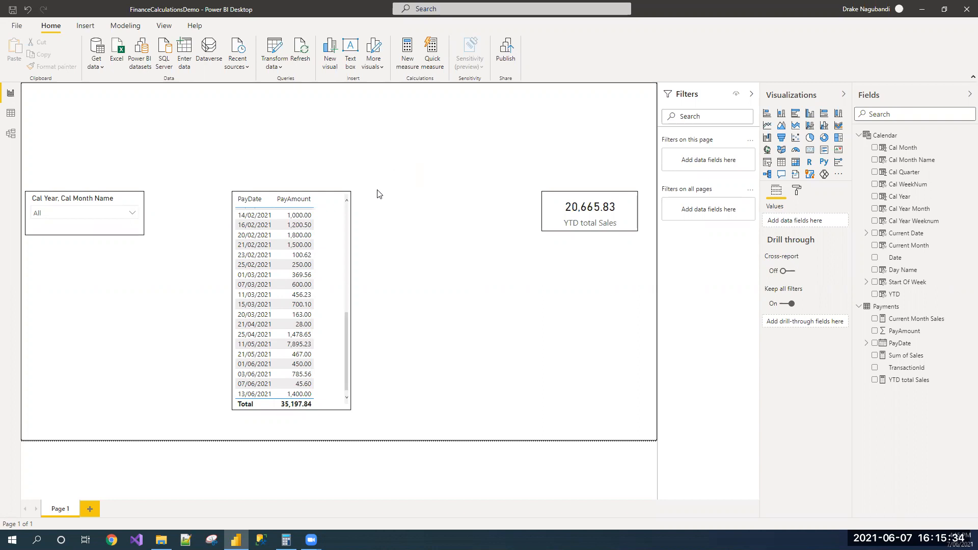
mouse_move(378, 198)
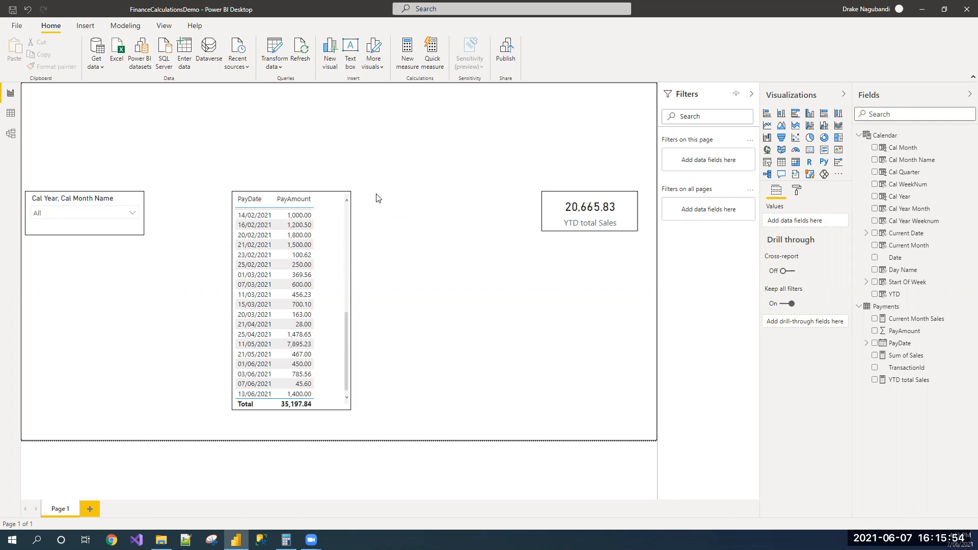
mouse_move(548, 256)
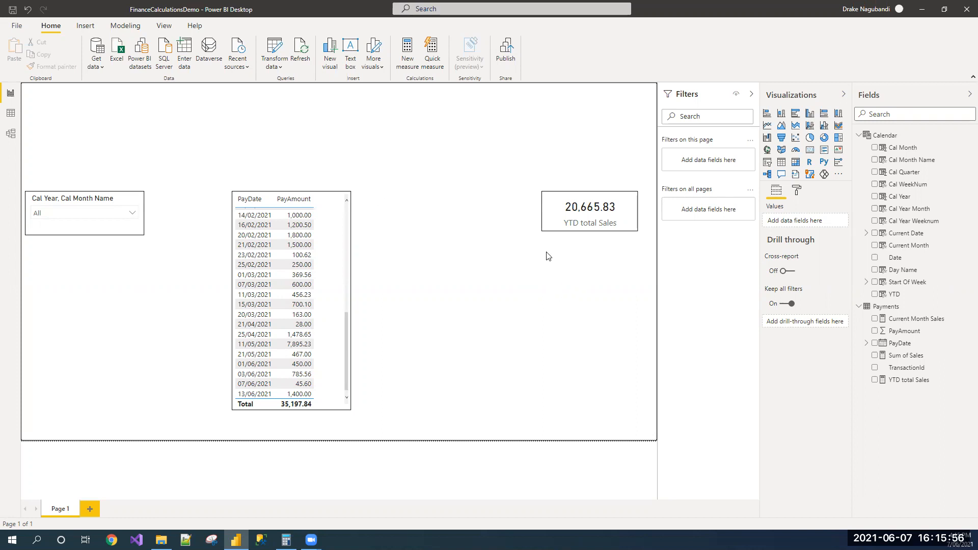
mouse_move(530, 270)
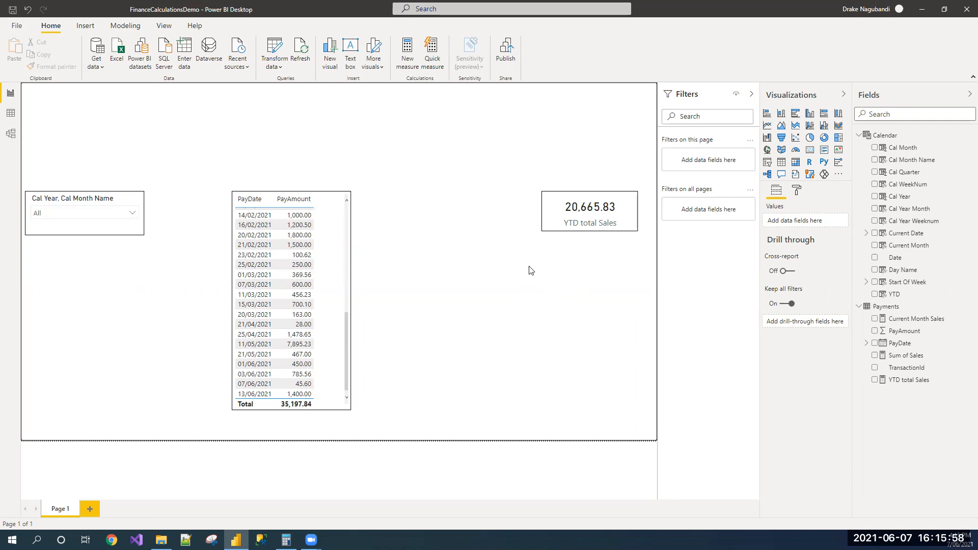
mouse_move(573, 256)
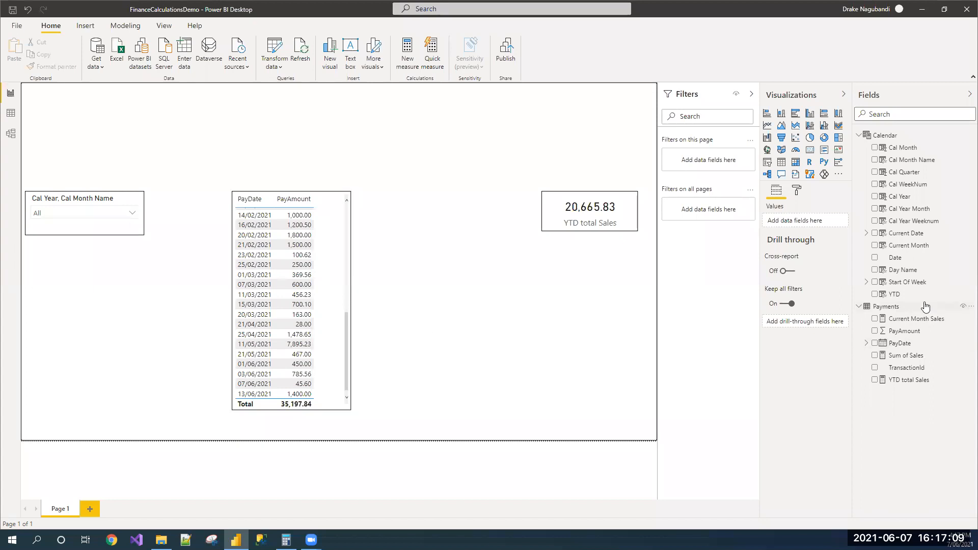
Create a new Payments measure 'Sum of Sales Previous Year =' and begin its formula with CALCULATE(.
right_click(885, 307)
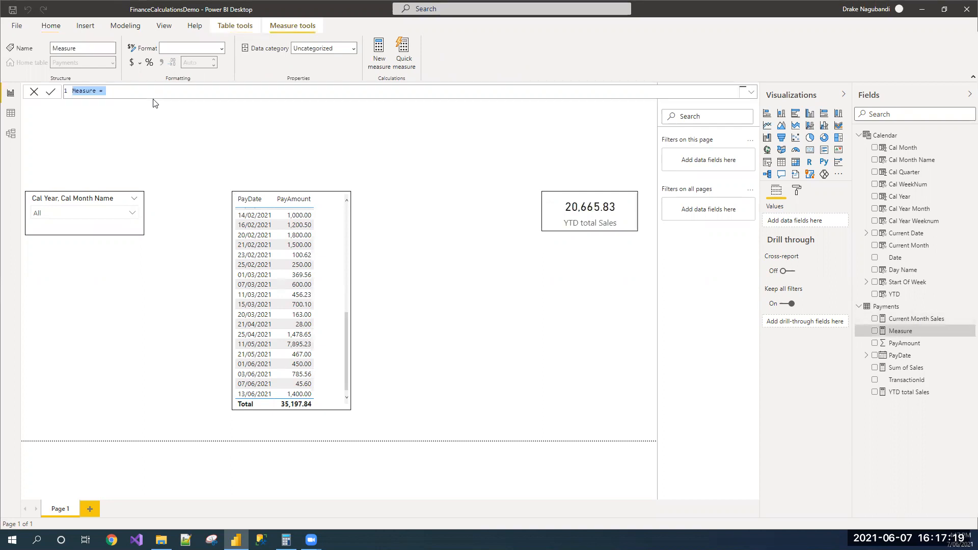
type("Sum of Sales Previous")
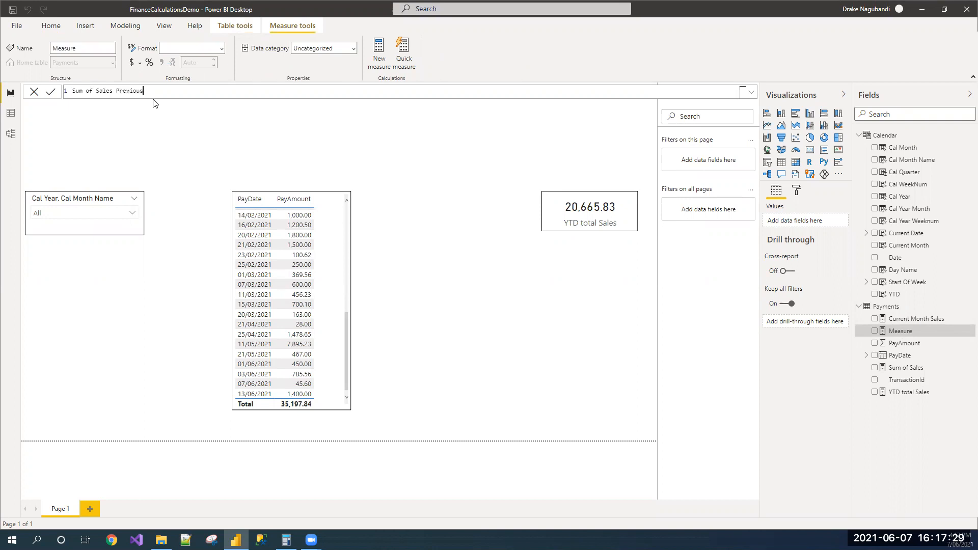
type("Year")
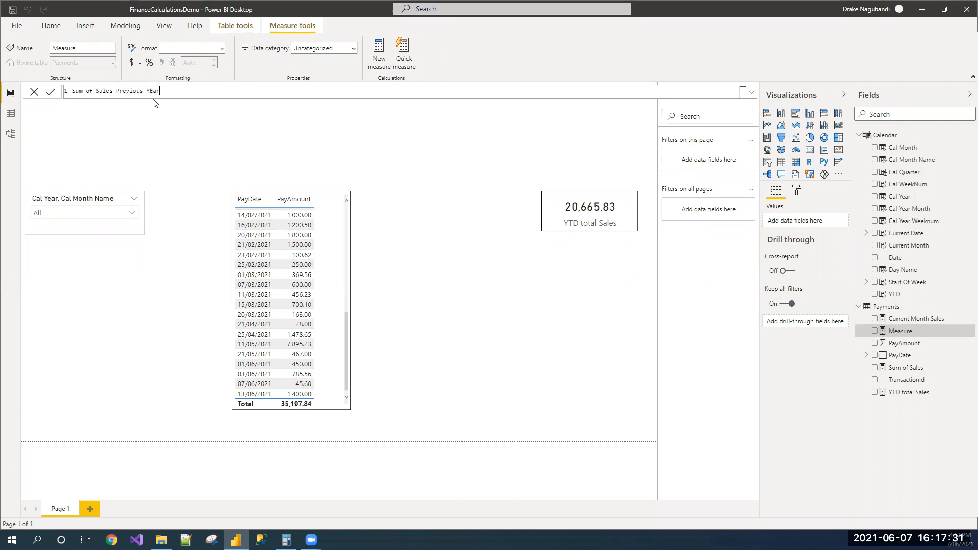
key("BackSpace")
type("CALCULATE")
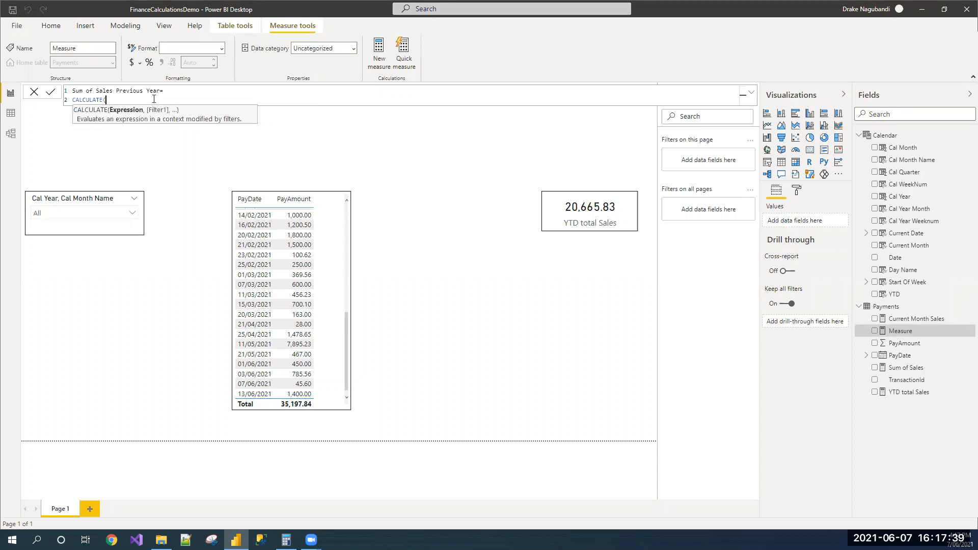
Complete the formula as CALCULATE([Sum of Sales],DATEADD('Calendar'[Date],-1,YEAR)) and commit it.
type("(")
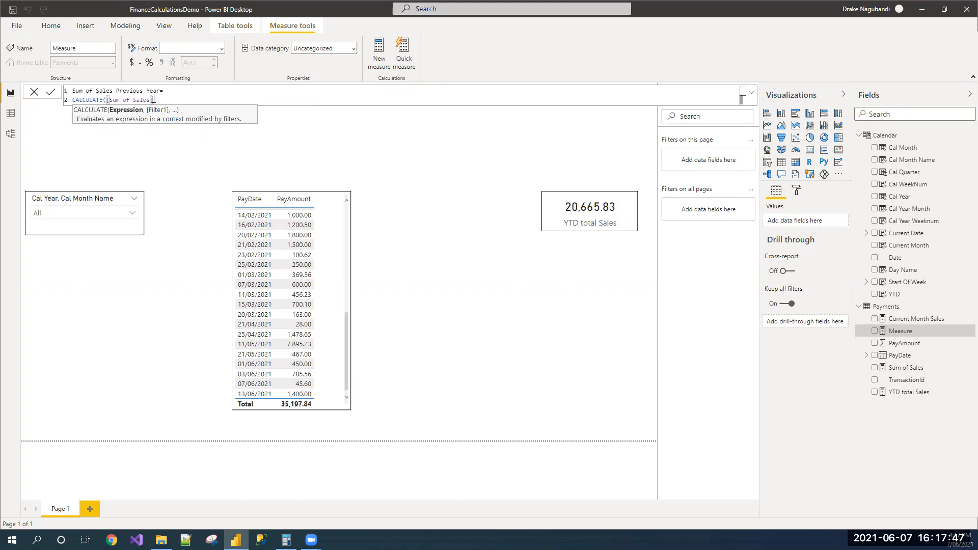
type("],")
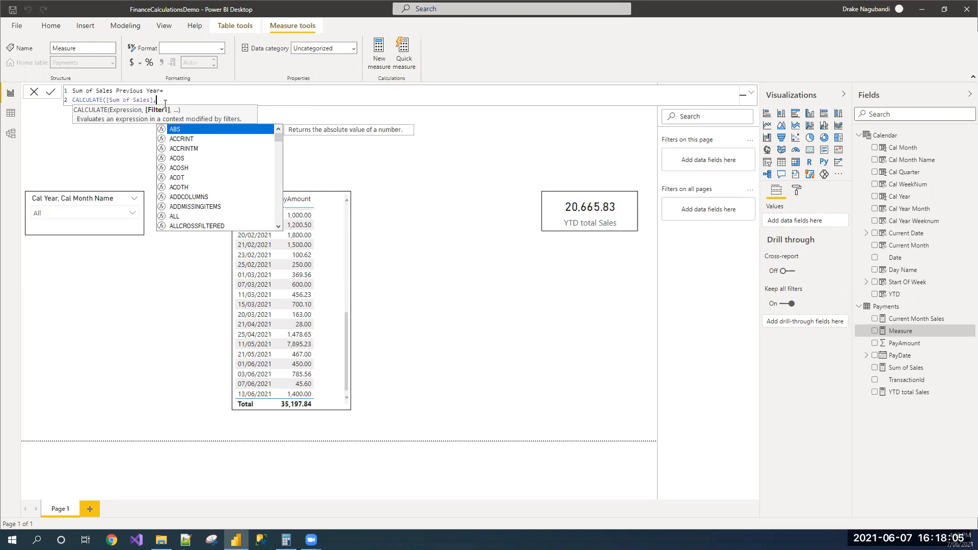
type("DATEADD(")
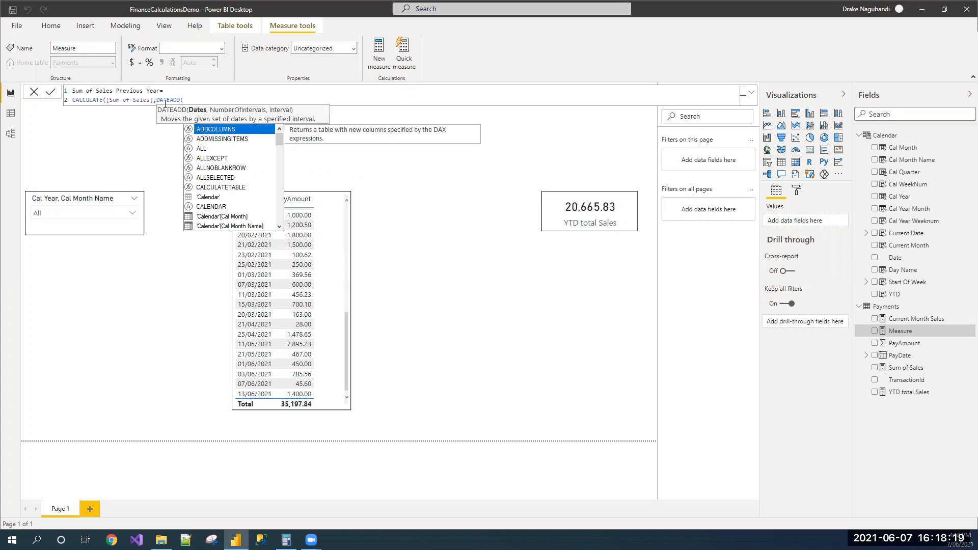
type("'calendar'[Date]")
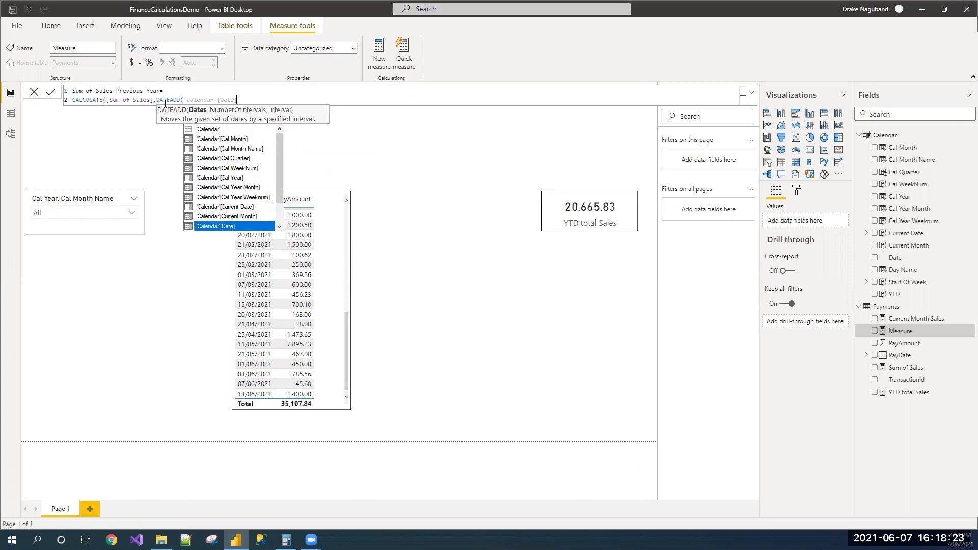
type(",")
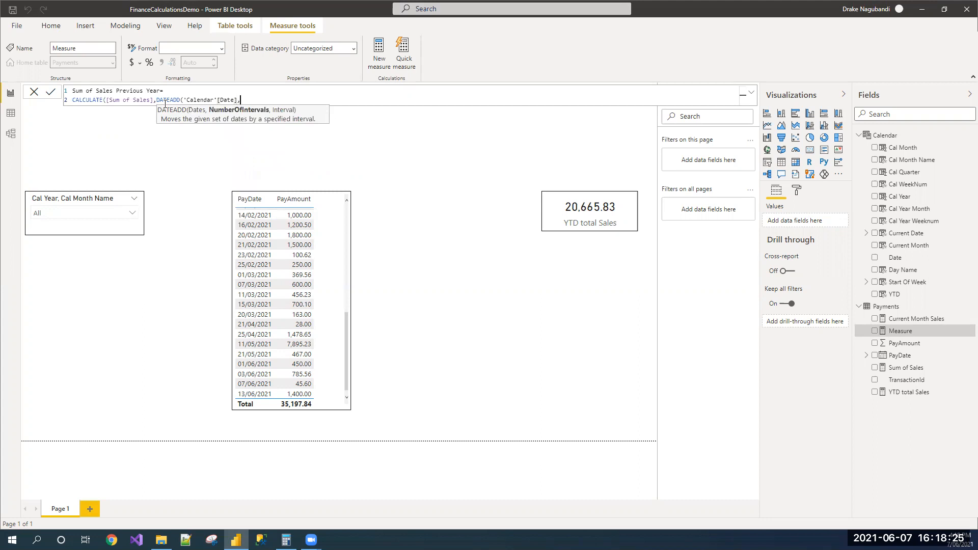
type("-1,YEAR")
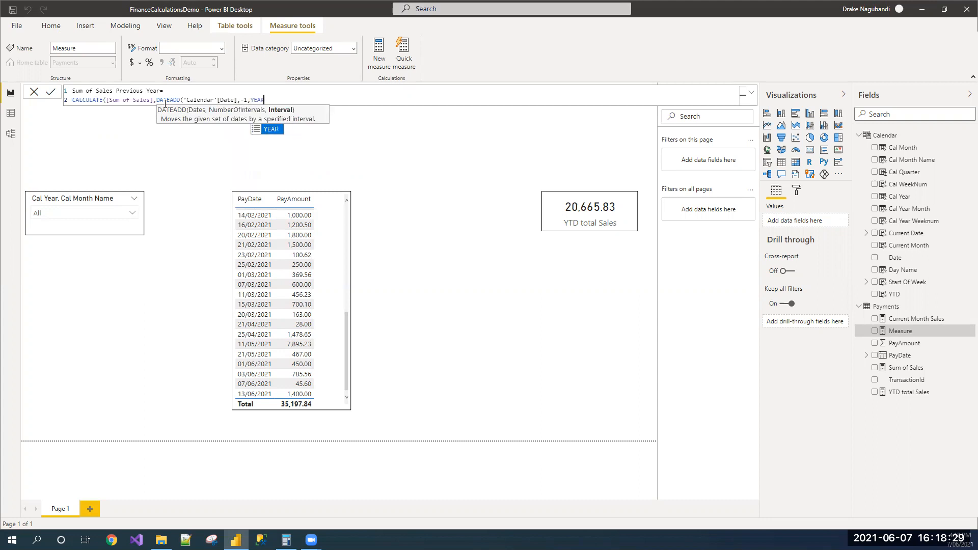
type("))")
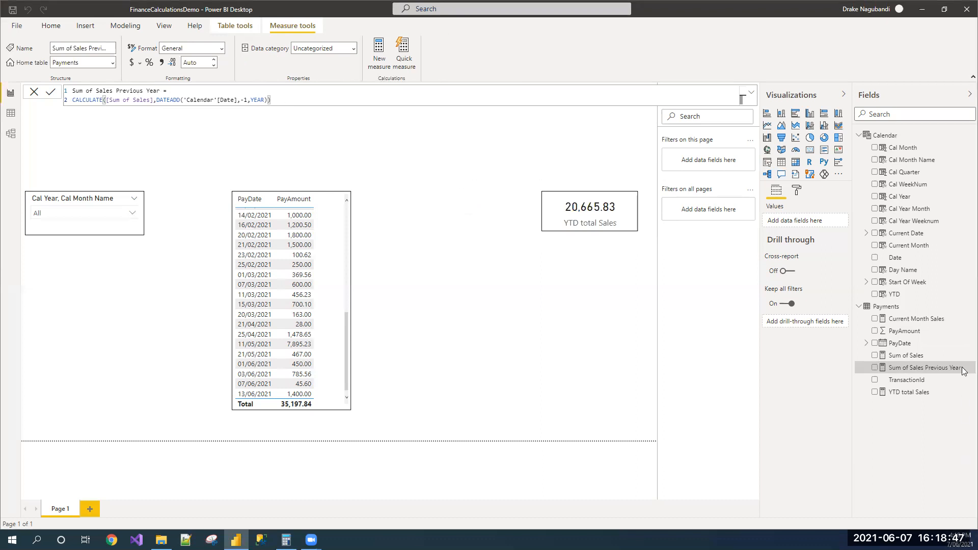
mouse_move(966, 310)
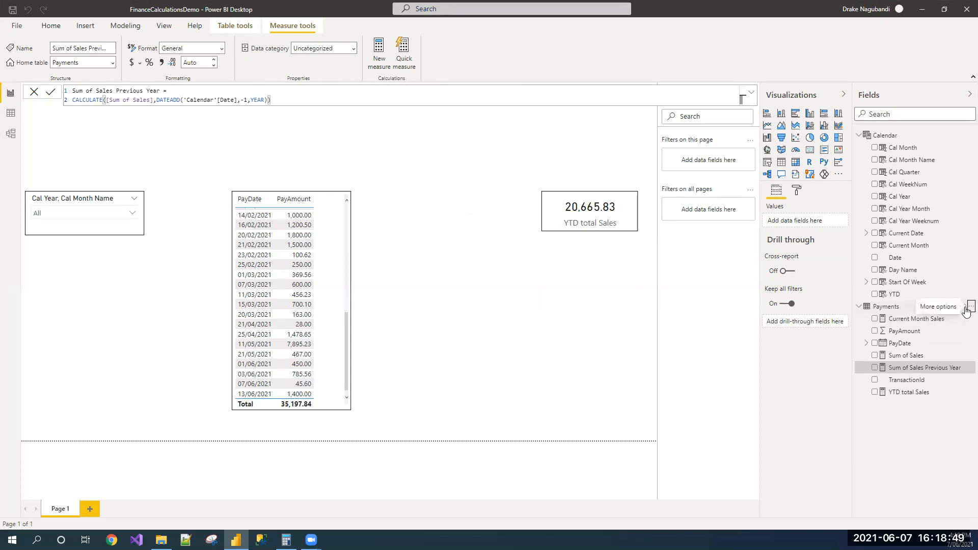
mouse_move(913, 315)
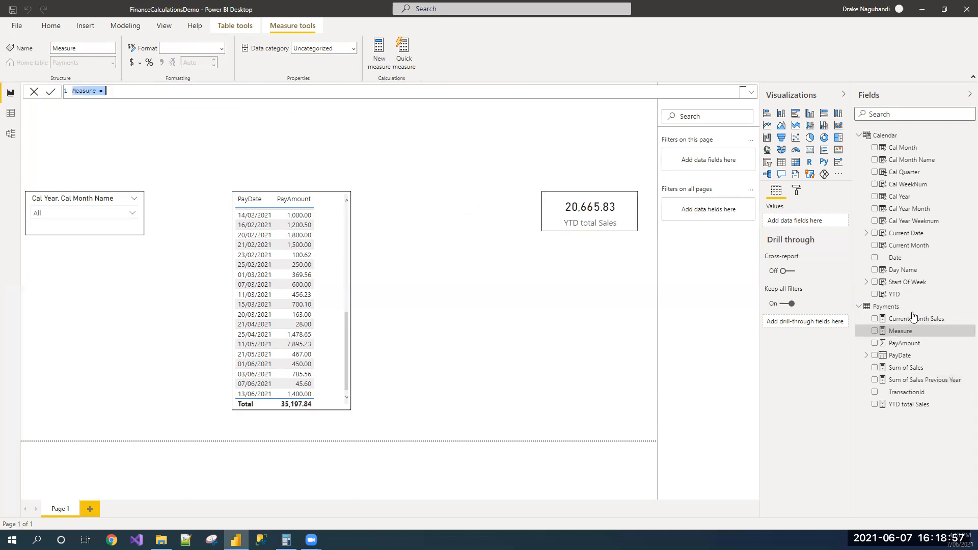
Name the measure 'YTD Total Sales Previous YEar' and start CALCULATE([Sum of Sales Previous Year].
type("YTD Total")
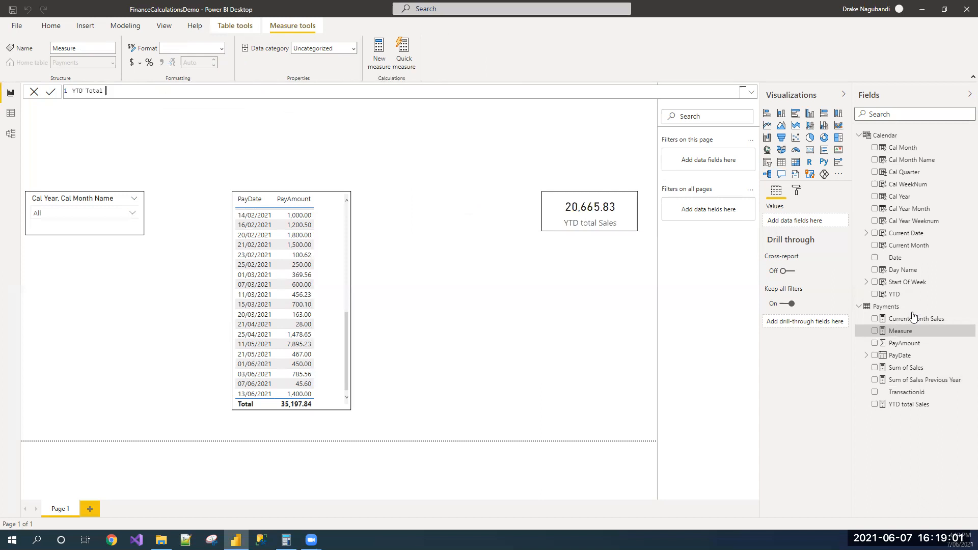
type("Sales Prev")
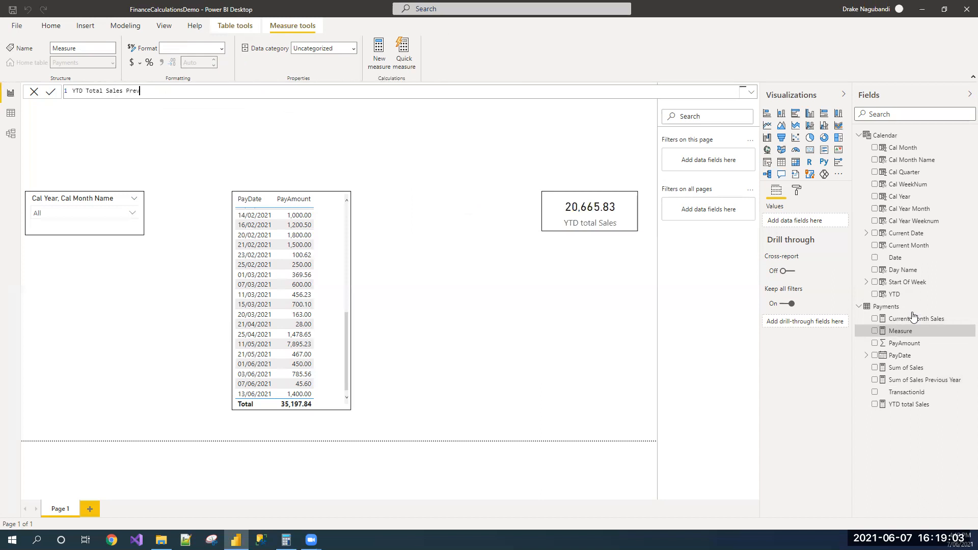
type("ious")
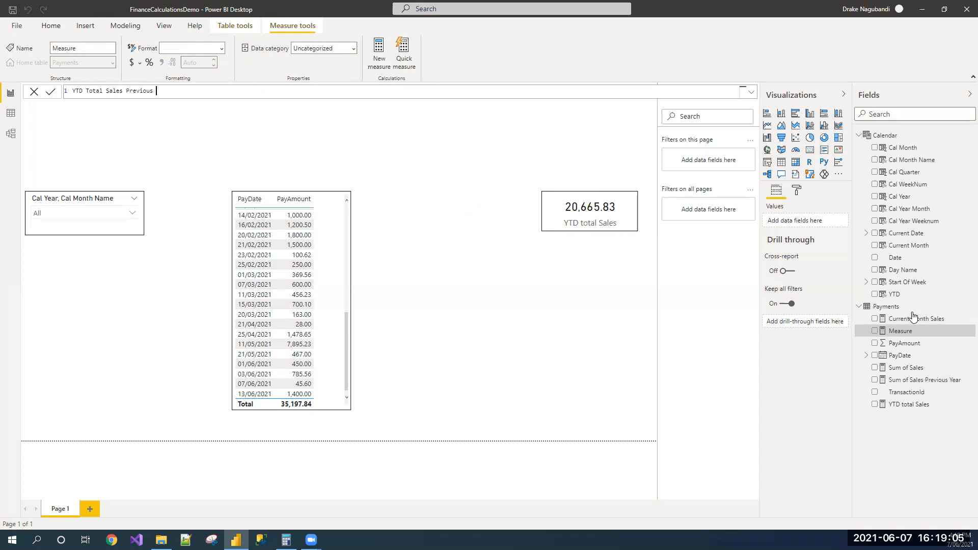
type("YEar")
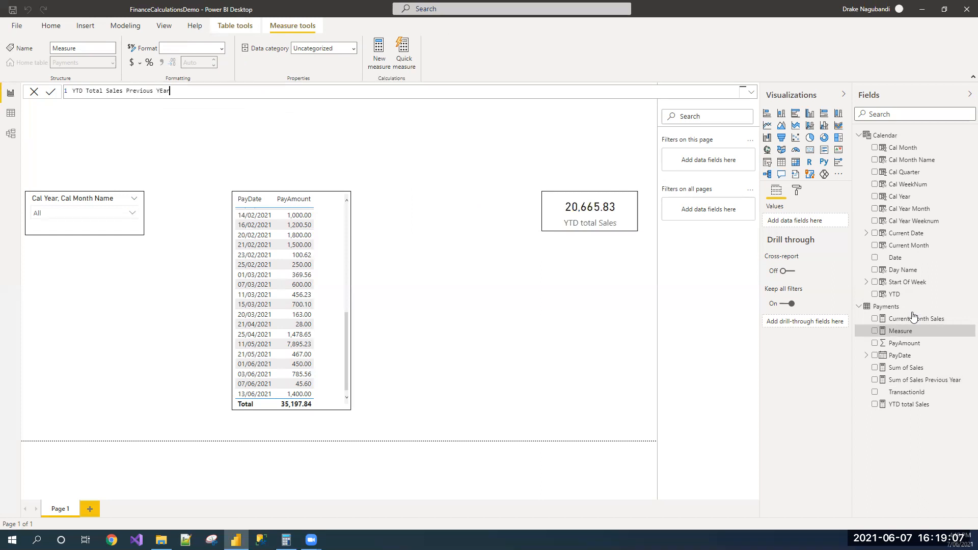
type("=")
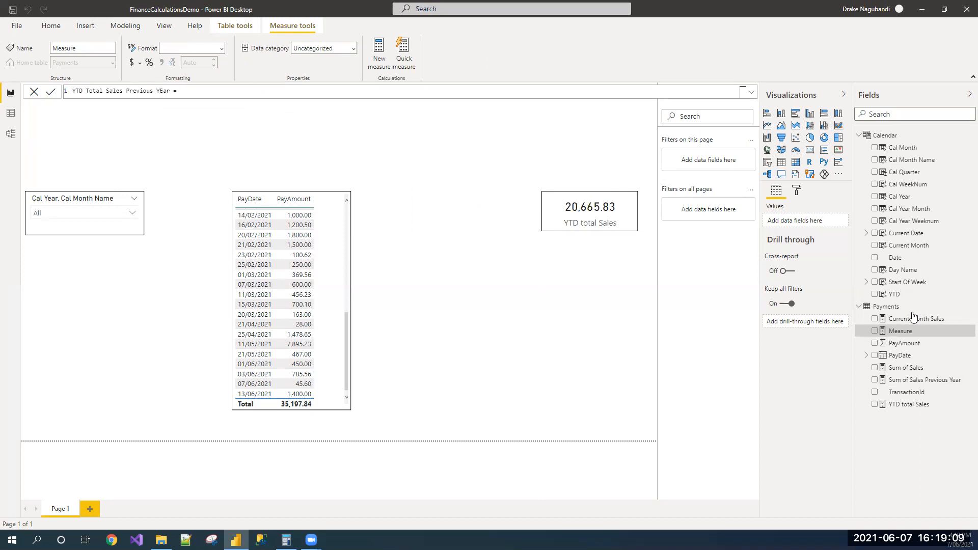
type("CALCULATE")
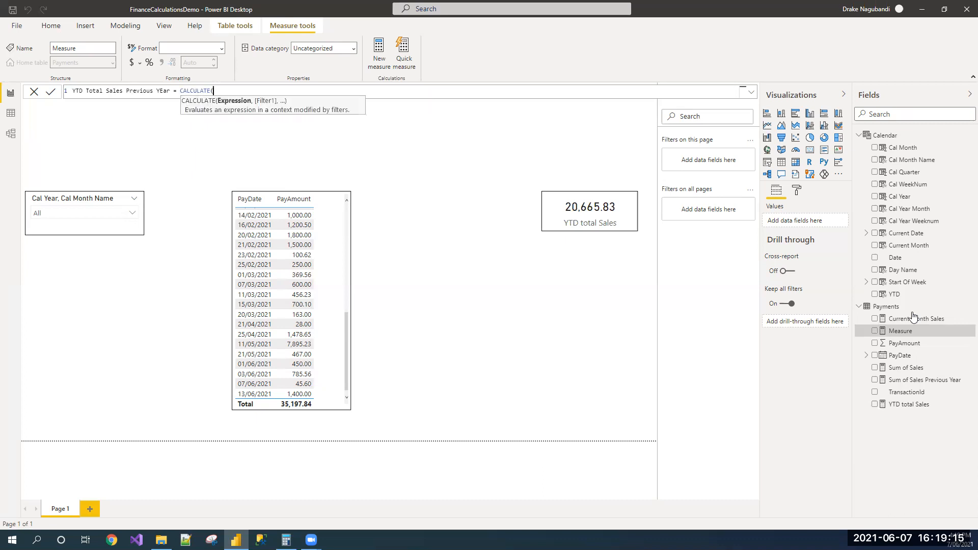
type("(")
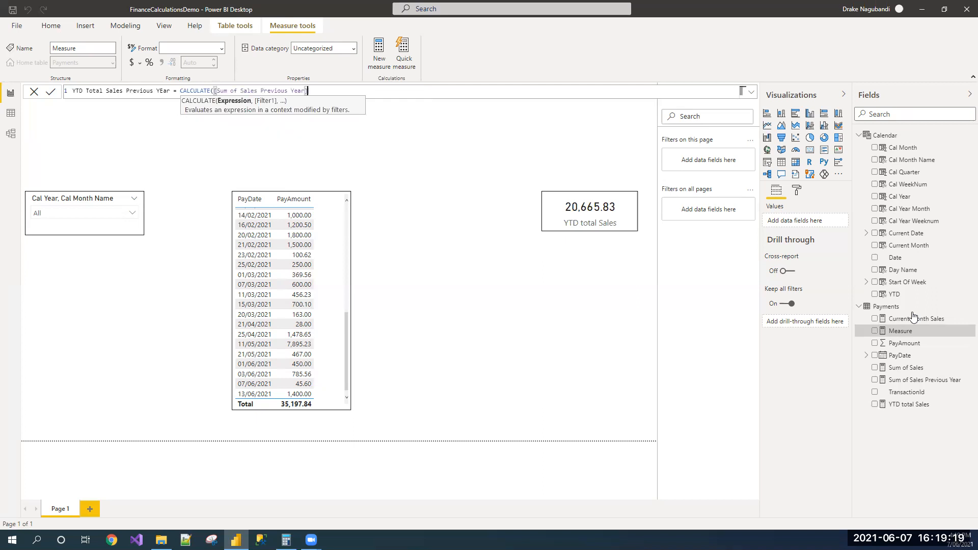
Finish with FILTER('Calendar','Calendar'[YTD])) and commit the measure.
type(",")
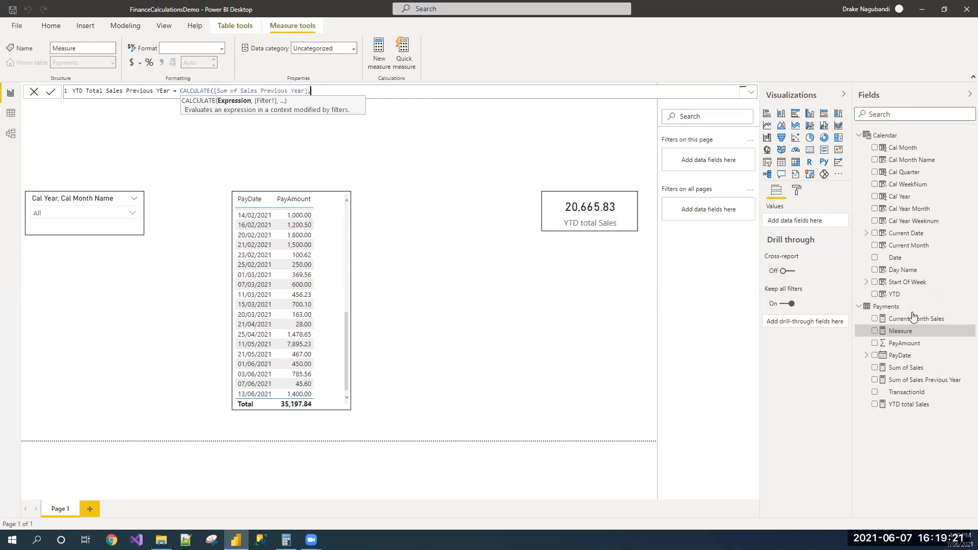
type("FILTER('Calendar',ca")
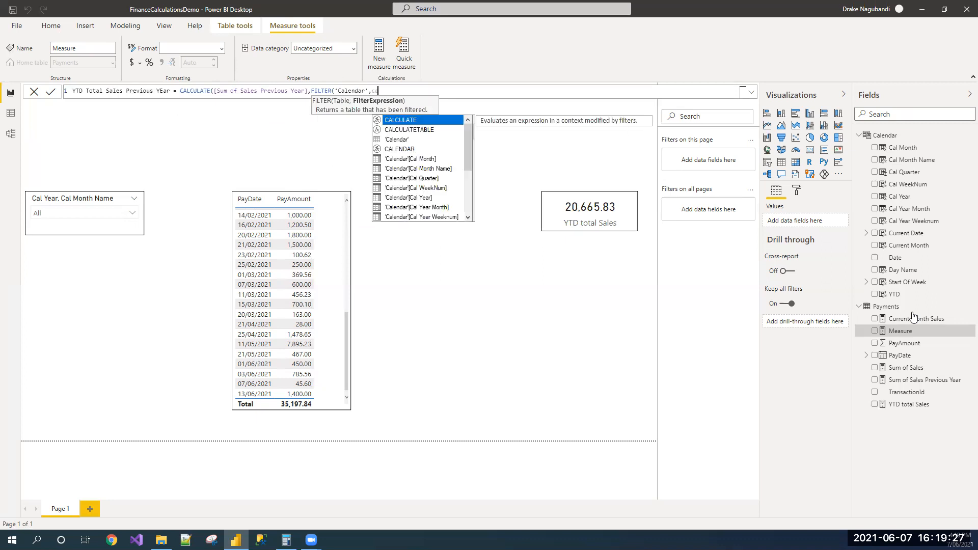
type("'Calendar'")
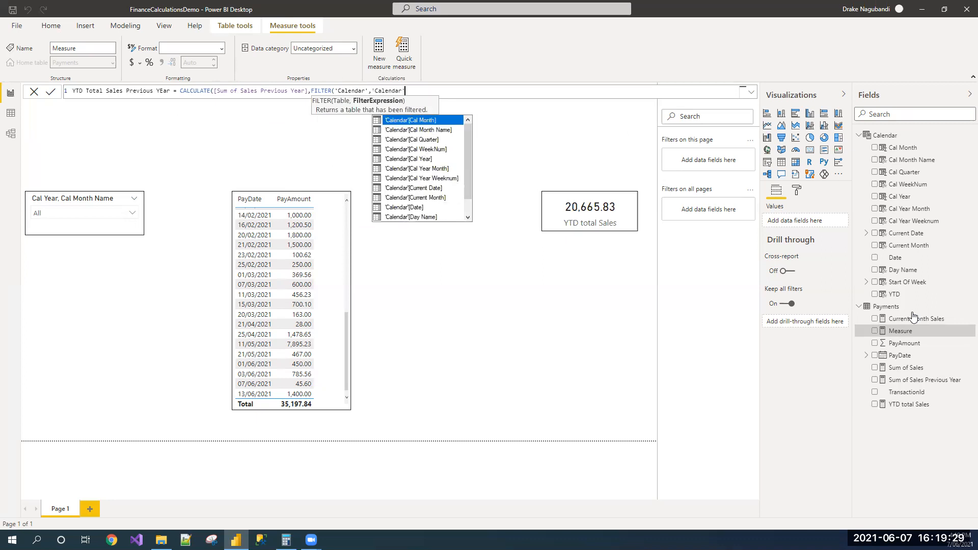
type("yt")
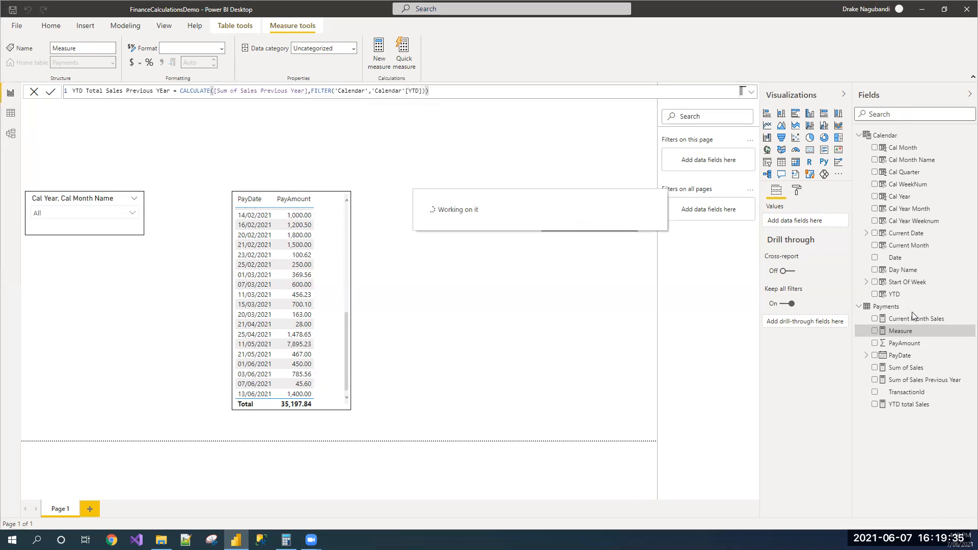
mouse_move(461, 153)
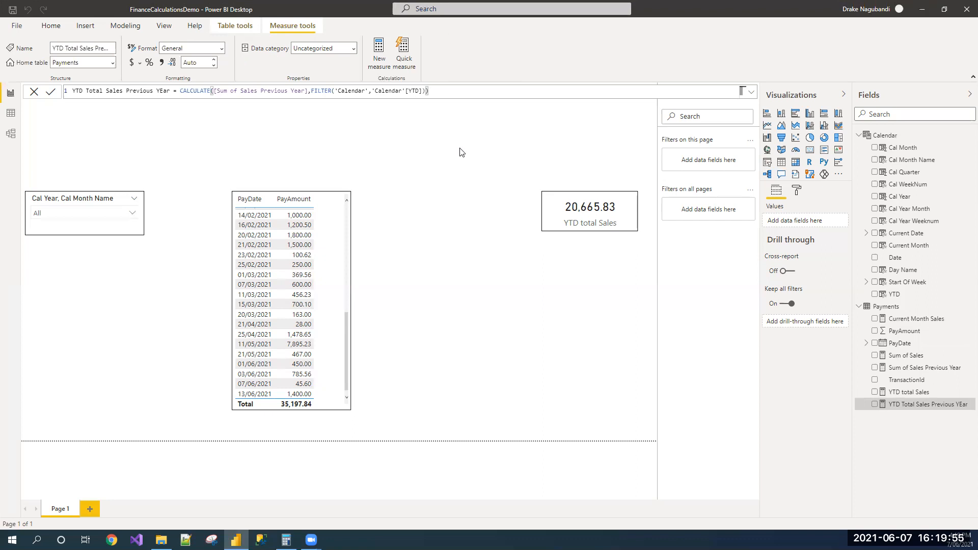
left_click(194, 91)
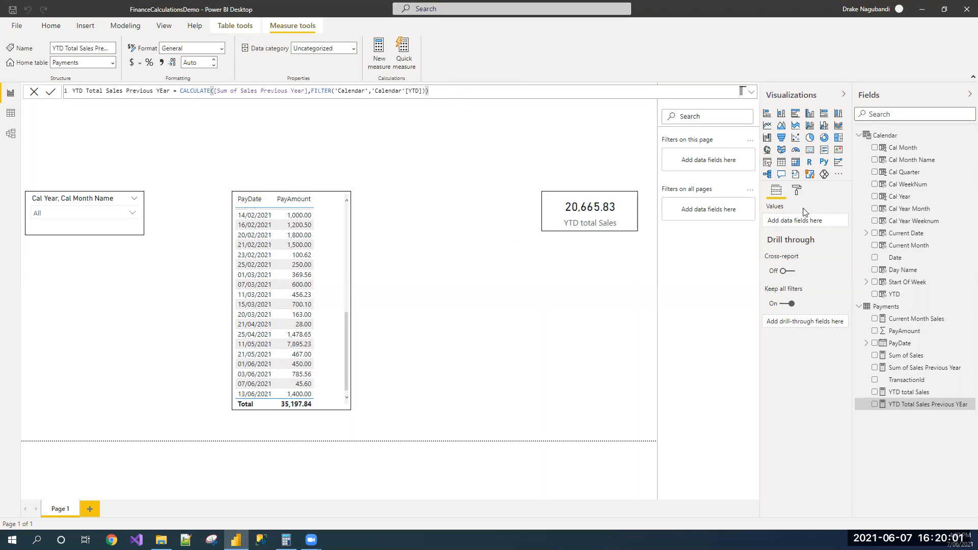
Add a card showing YTD Total Sales Previous YEar, reading 966.00.
left_click(51, 26)
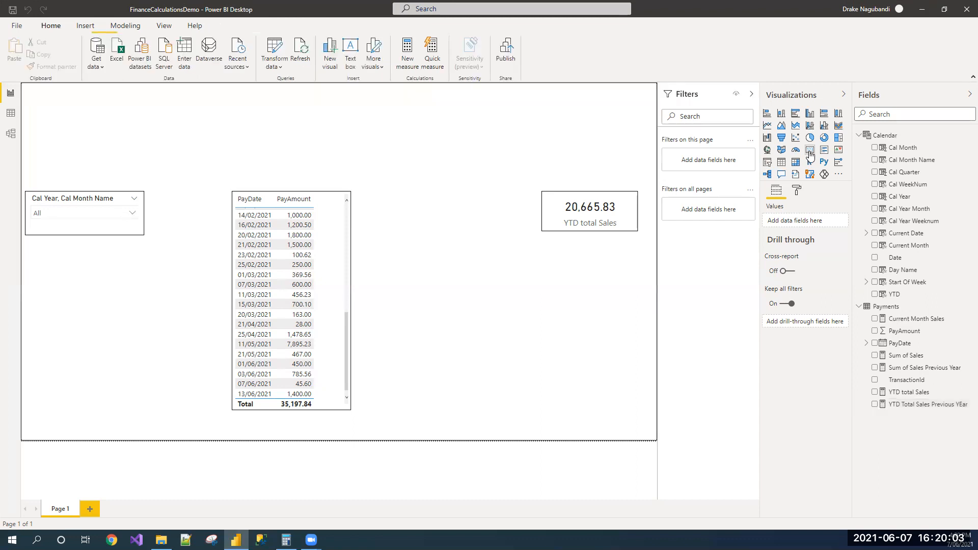
left_click(810, 149)
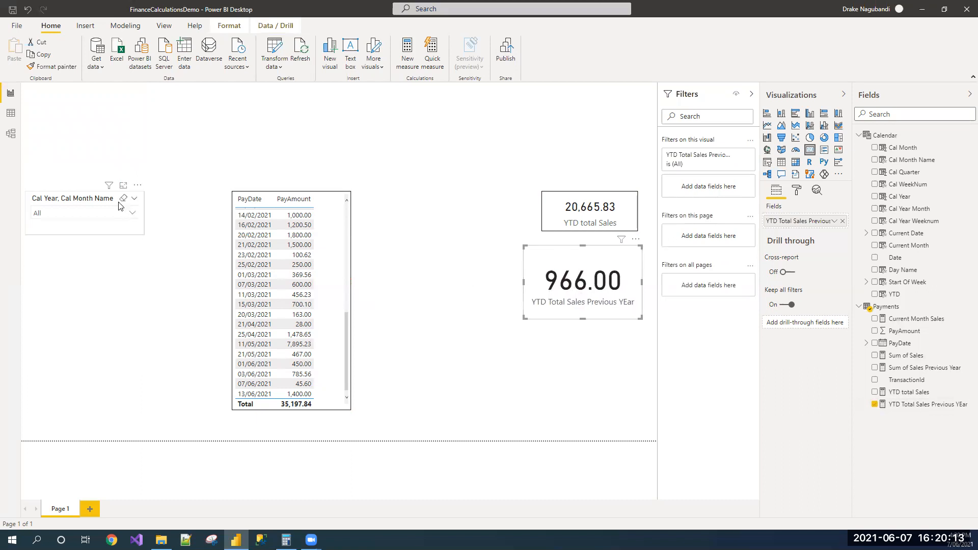
mouse_move(134, 216)
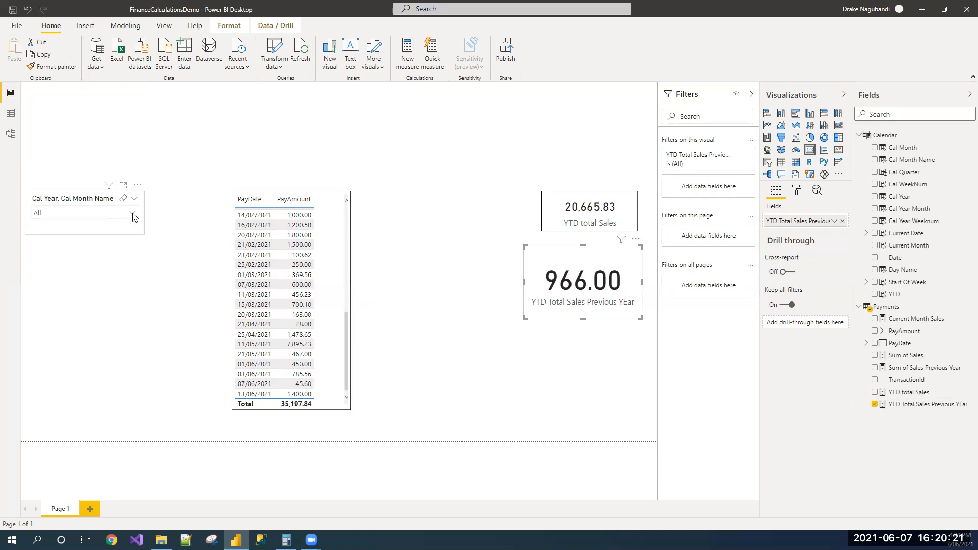
left_click(134, 213)
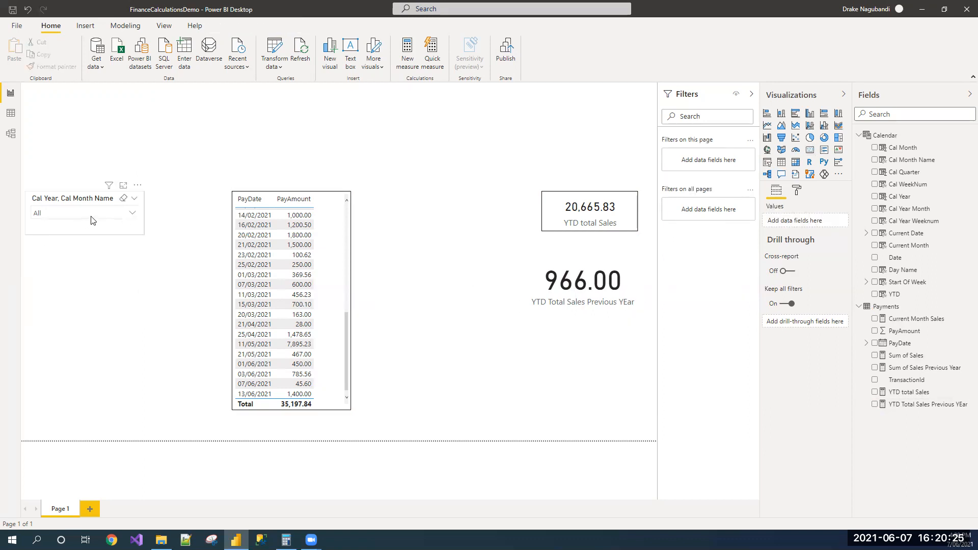
In the slicer select 2020 months January through June, filtering the table to 1,076.00.
left_click(85, 212)
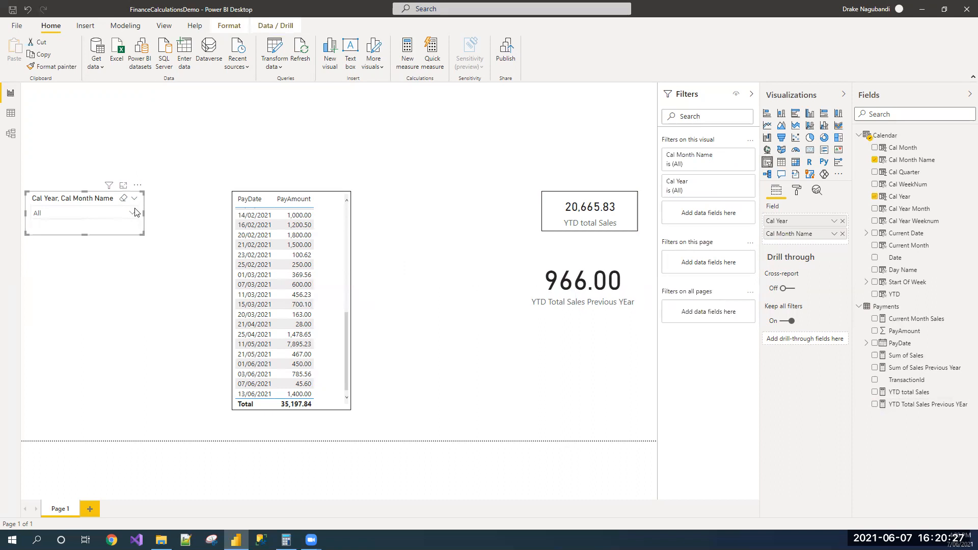
left_click(133, 213)
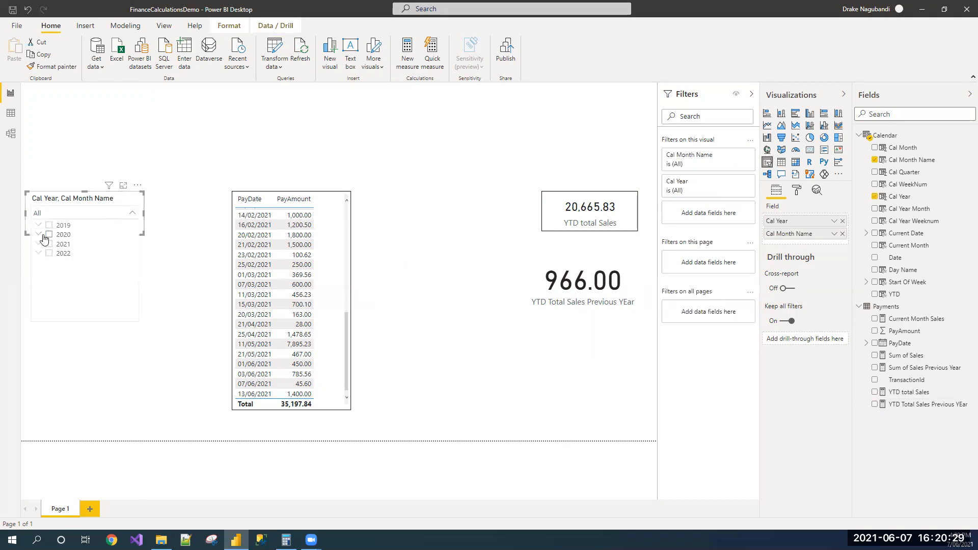
mouse_move(49, 240)
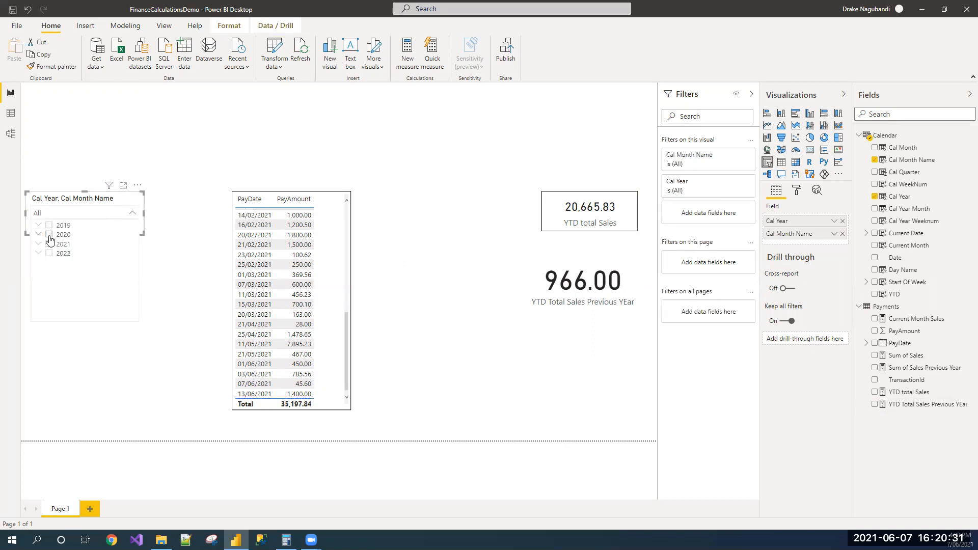
left_click(37, 234)
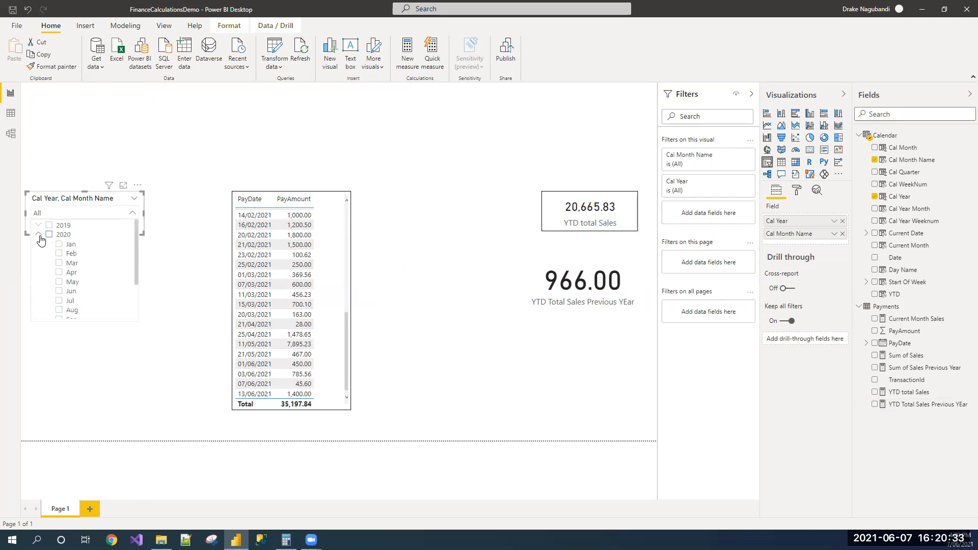
left_click(49, 244)
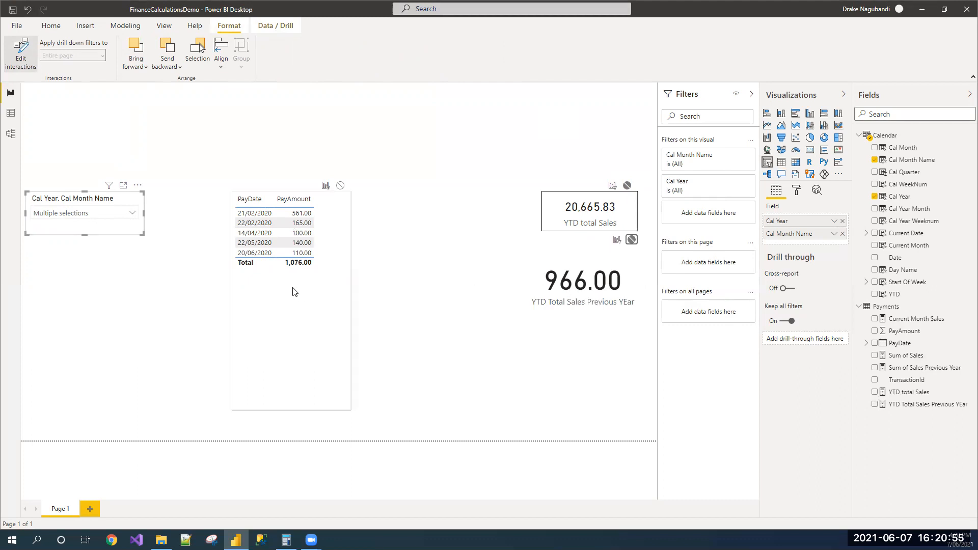
Check in Calculator that 1076 minus the 110 June payment equals the card's 966.
left_click(290, 281)
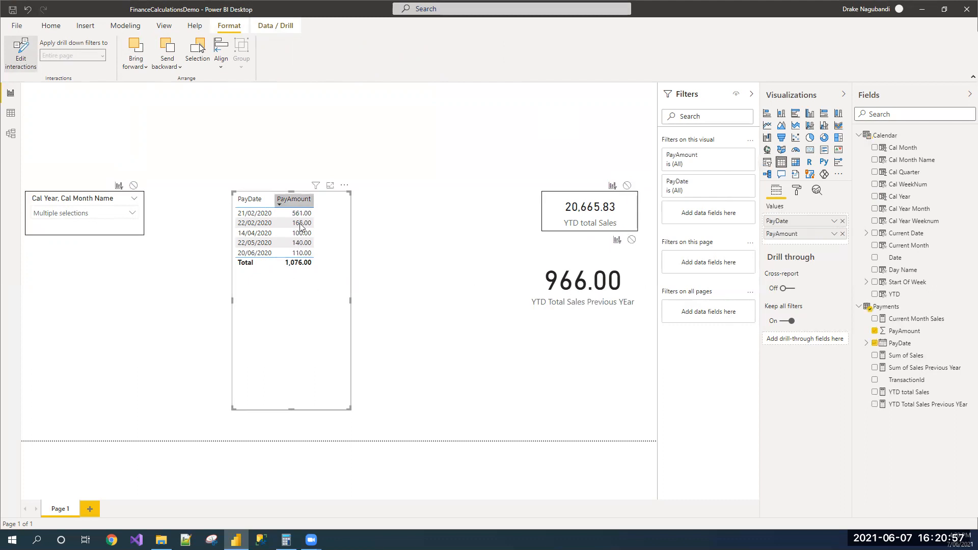
left_click(302, 213)
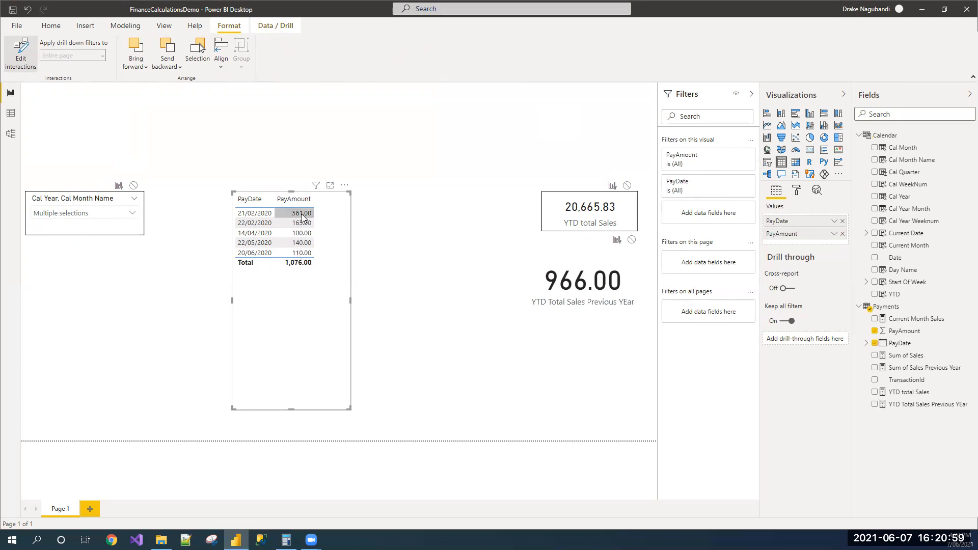
left_click(285, 540)
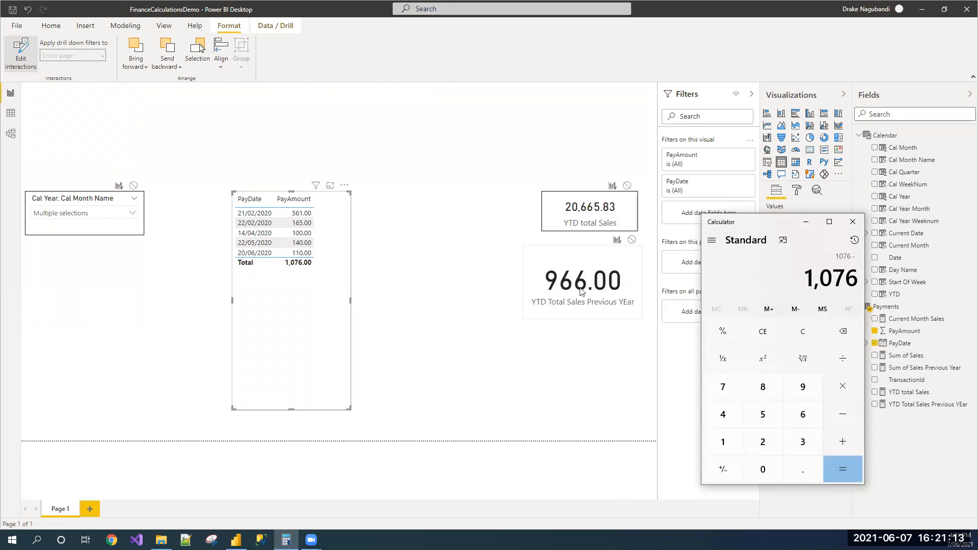
left_click(294, 253)
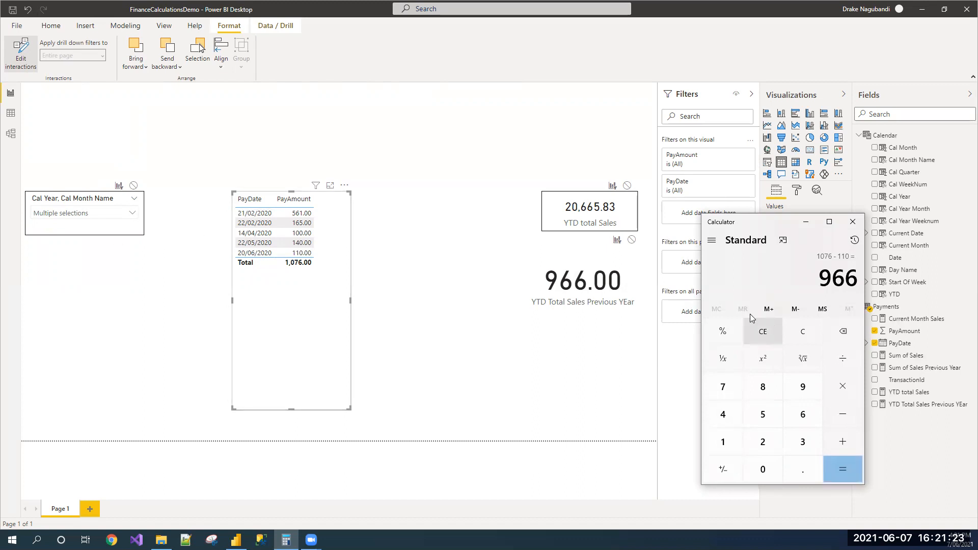
mouse_move(742, 297)
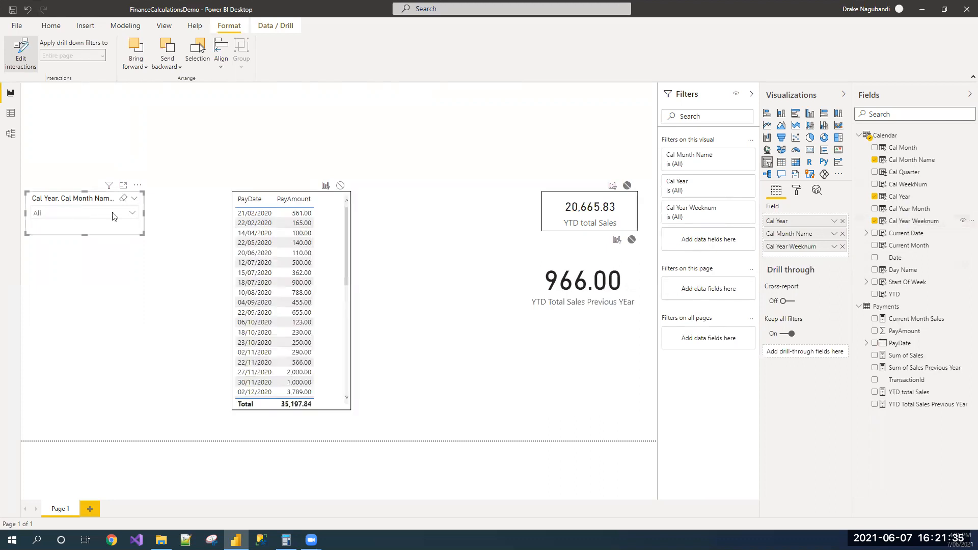
Select January–May 2020 plus week 2020-23 in the slicer so the table totals 966.00.
left_click(131, 213)
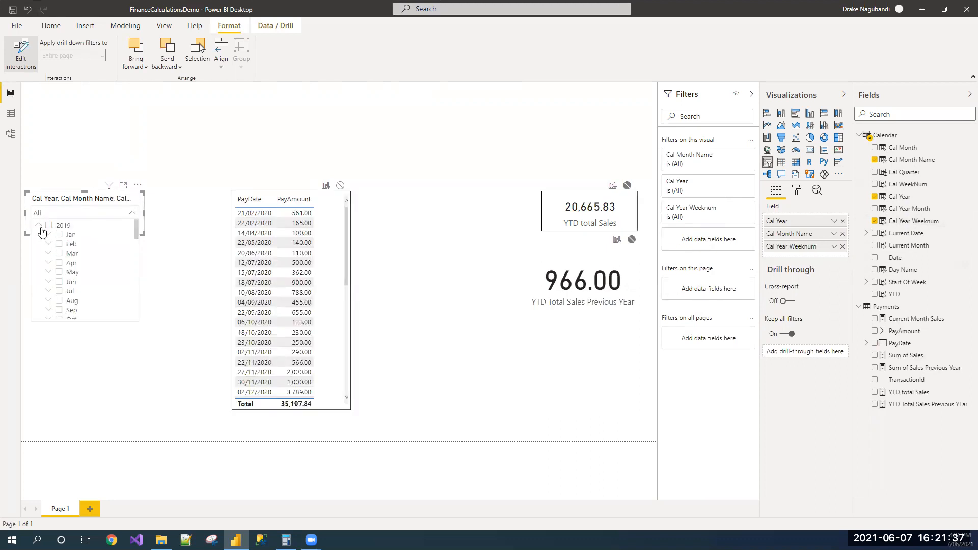
left_click(39, 234)
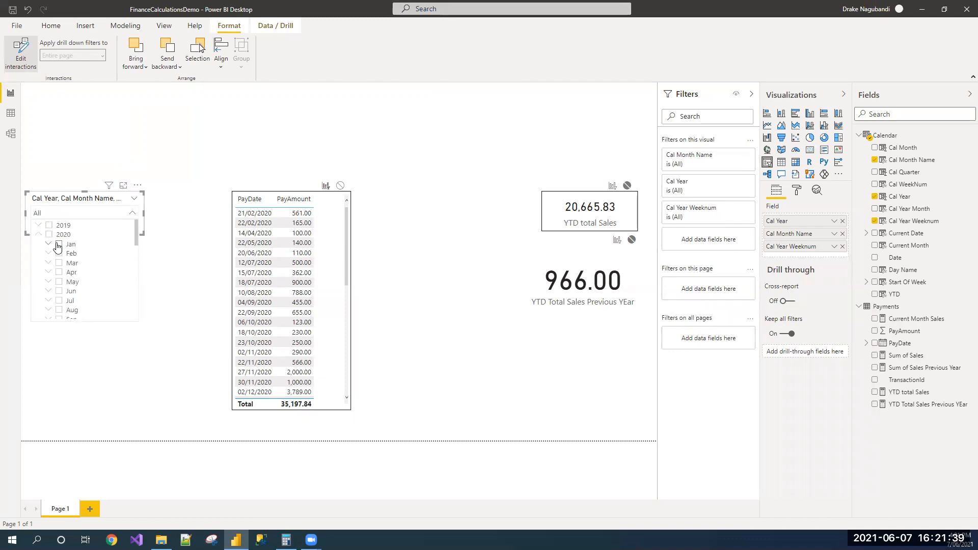
left_click(57, 253)
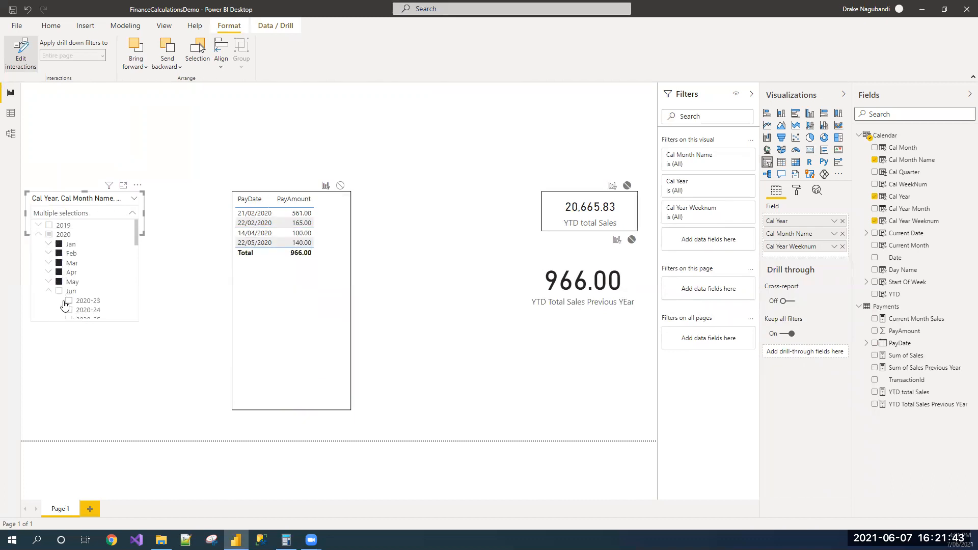
left_click(68, 300)
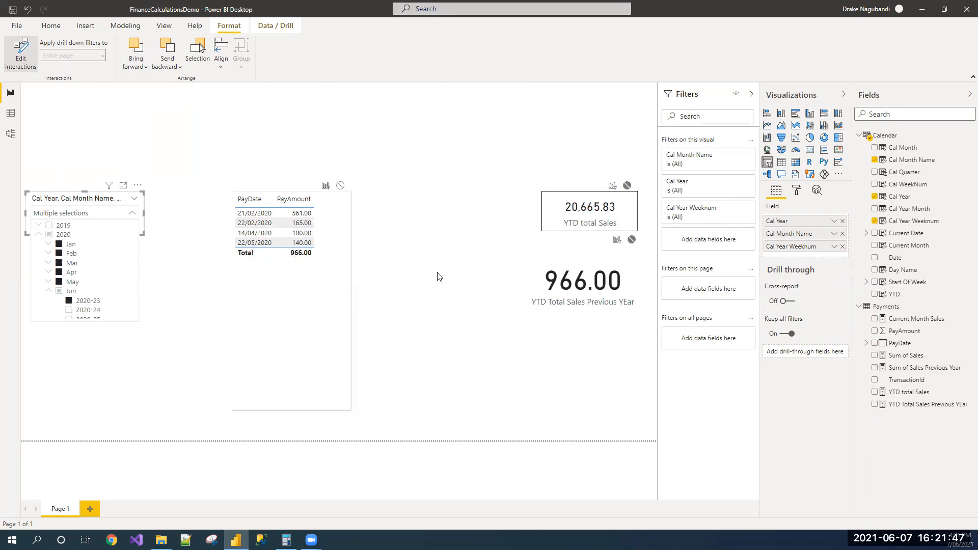
mouse_move(579, 305)
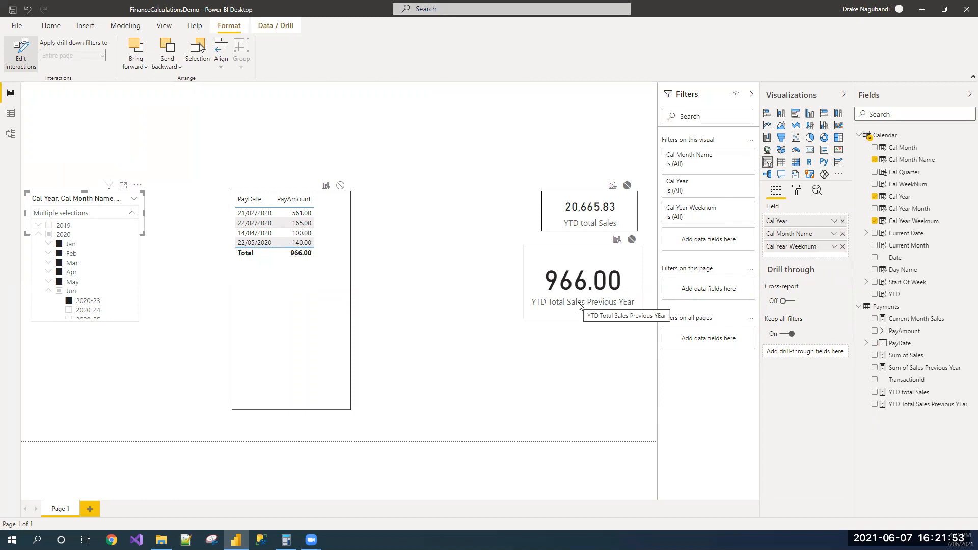
mouse_move(566, 288)
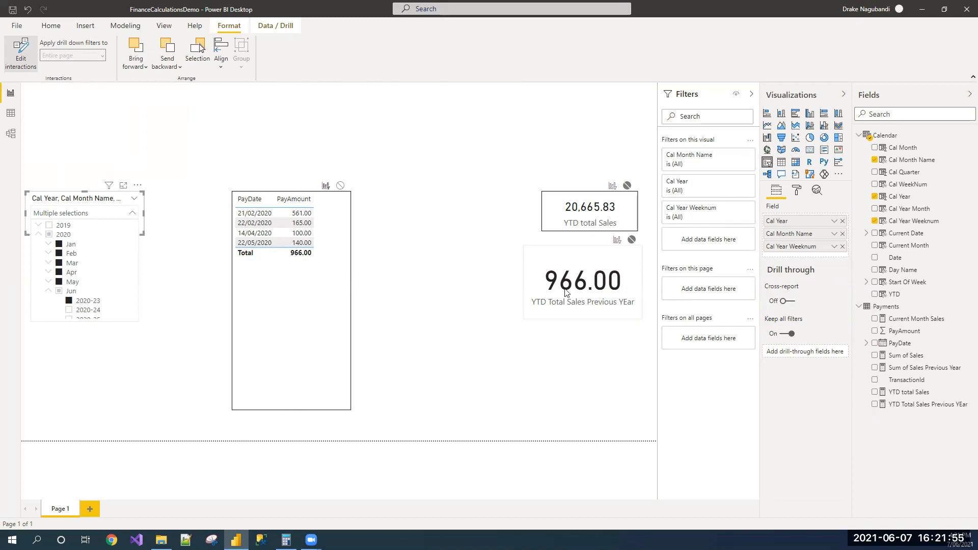